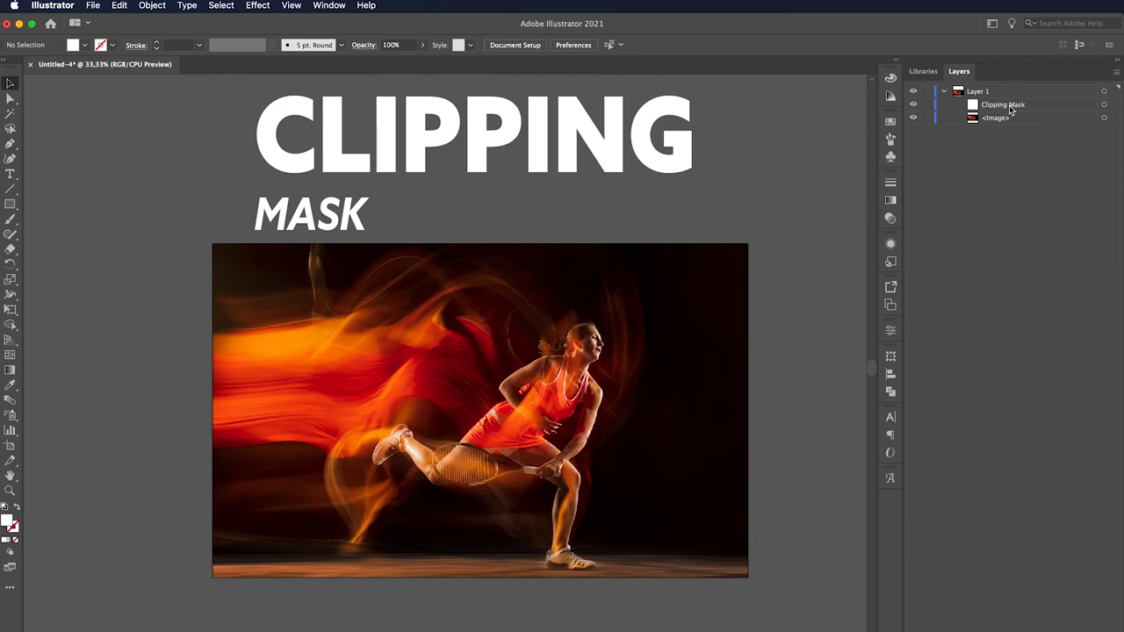
Make a clipping mask from the selected text and dancer photo via Object > Clipping Mask > Make.
{"action": "left_click", "coordinate": [475, 137]}
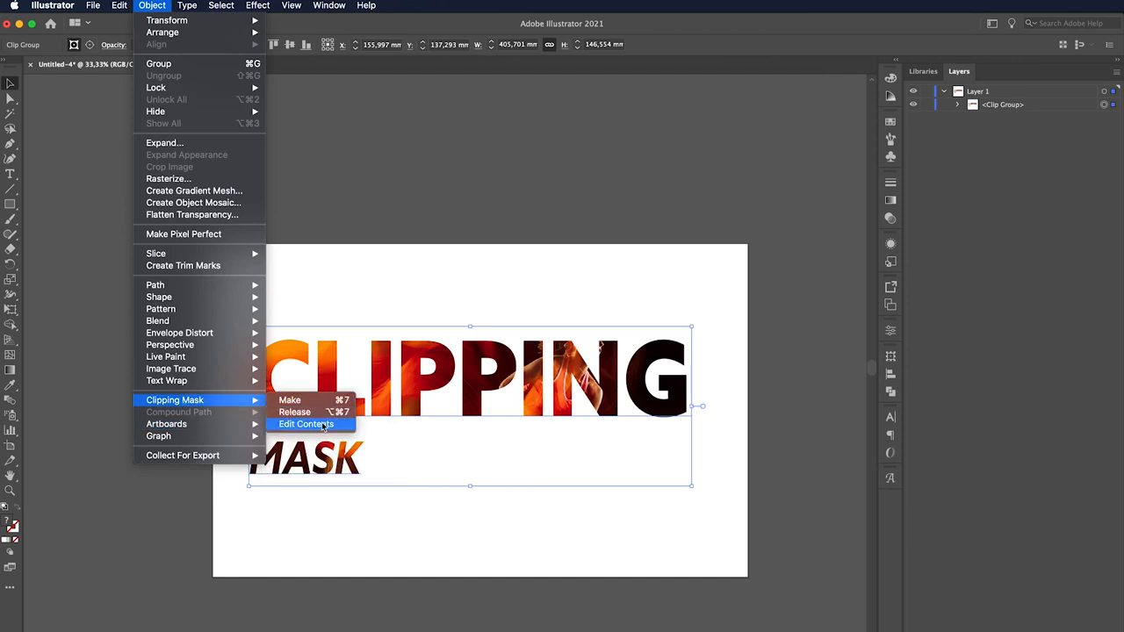
Select the dancer photo inside the clip group for editing on its own.
{"action": "left_click", "coordinate": [305, 424]}
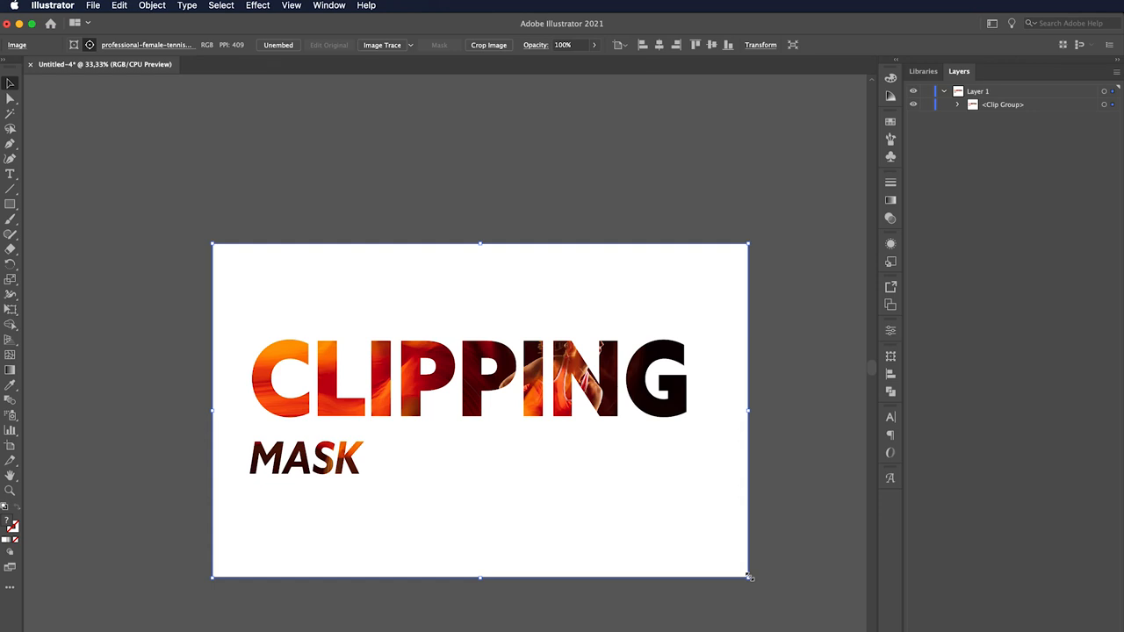